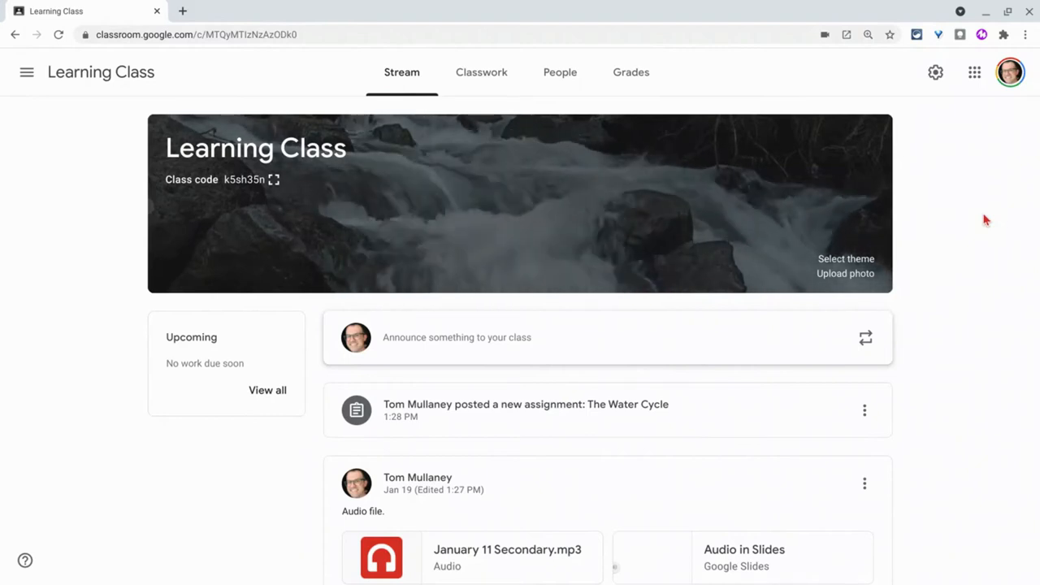
Step: Record a Mote voice note on the audio-file post and post it as a class comment
scroll("down", 3)
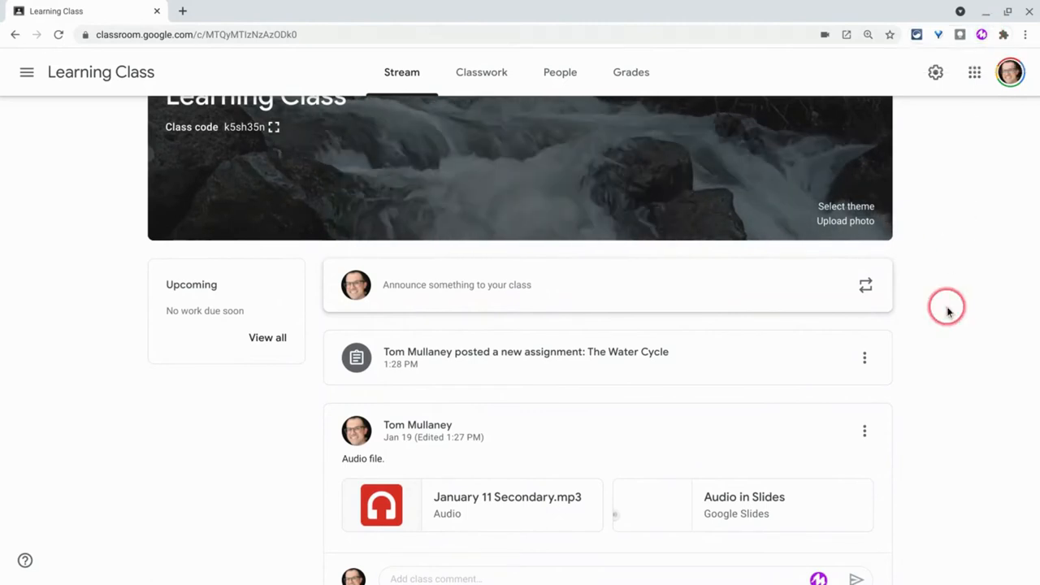
scroll("down", 3)
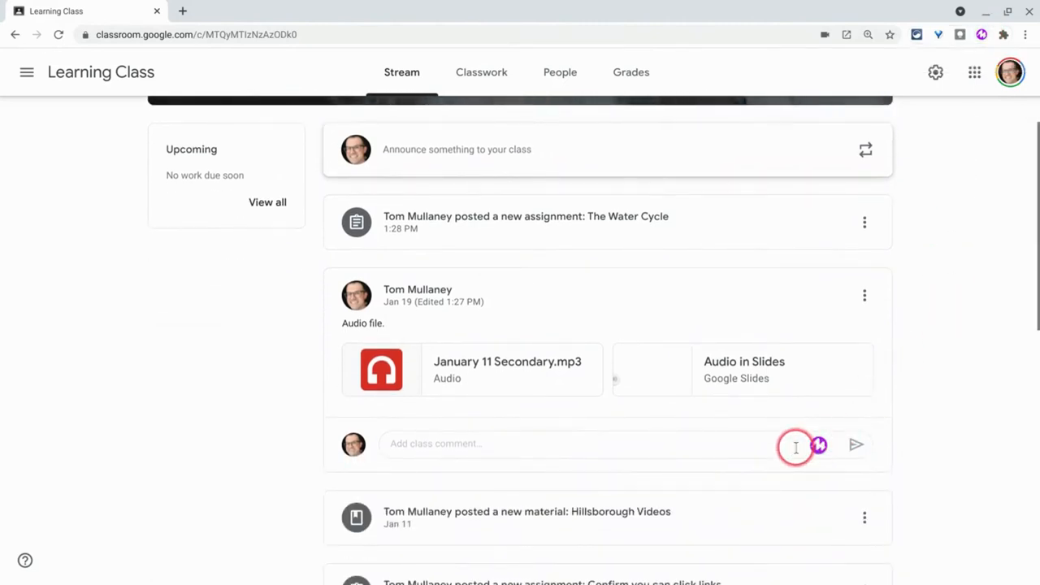
mouse_move(819, 444)
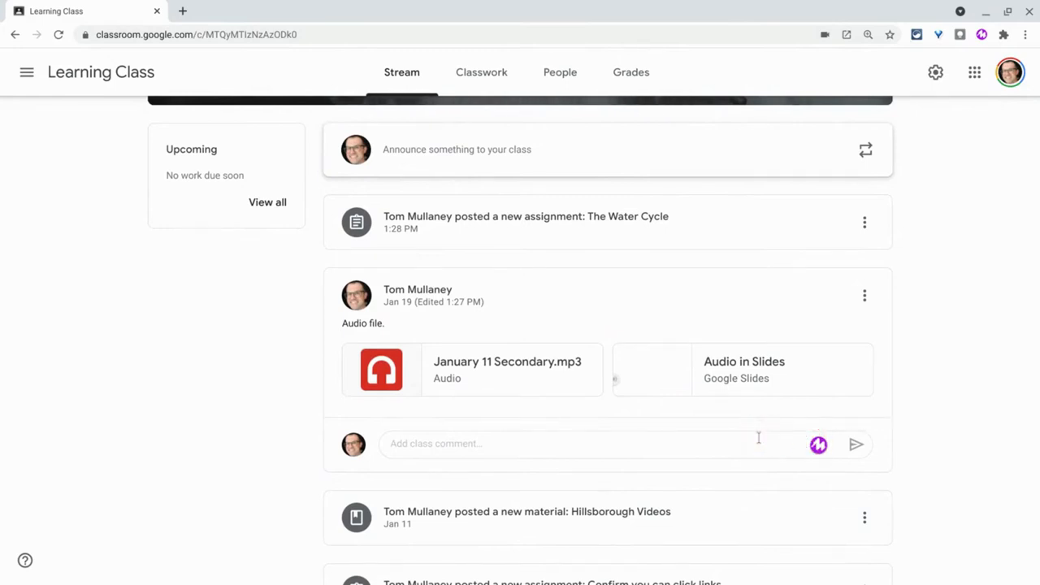
mouse_move(819, 445)
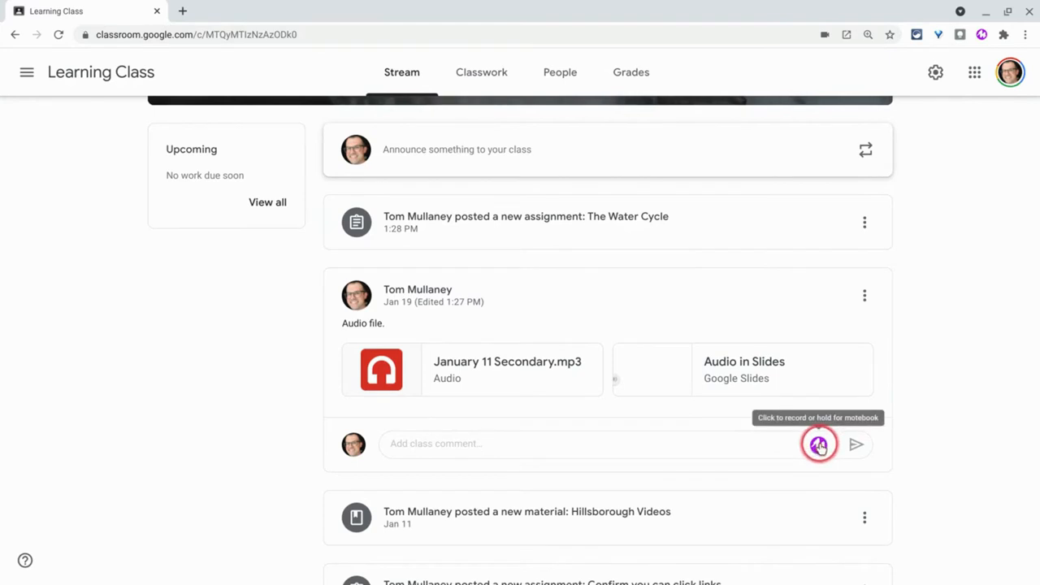
left_click(819, 445)
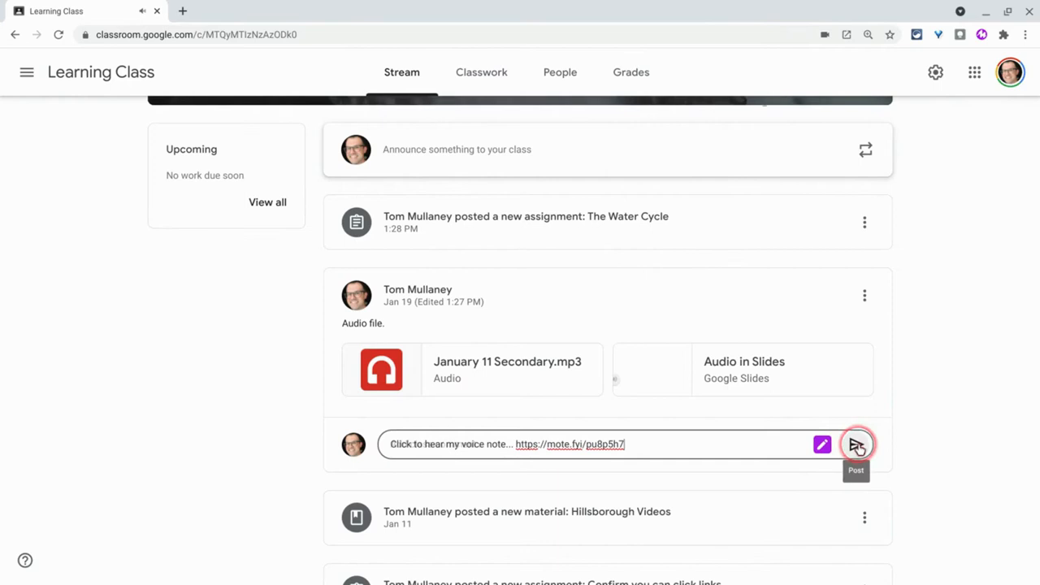
left_click(855, 445)
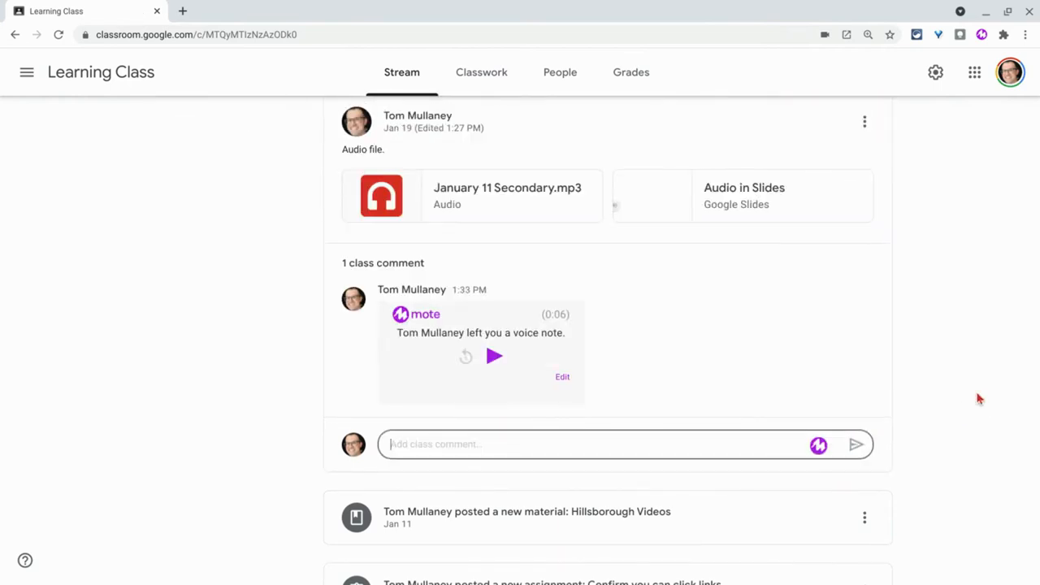
left_click(493, 355)
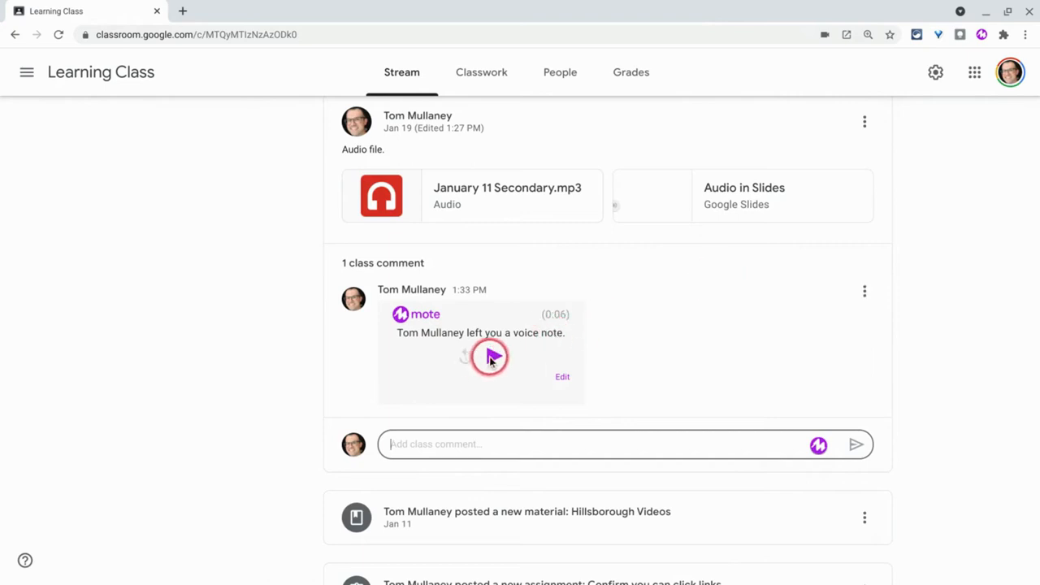
left_click(487, 357)
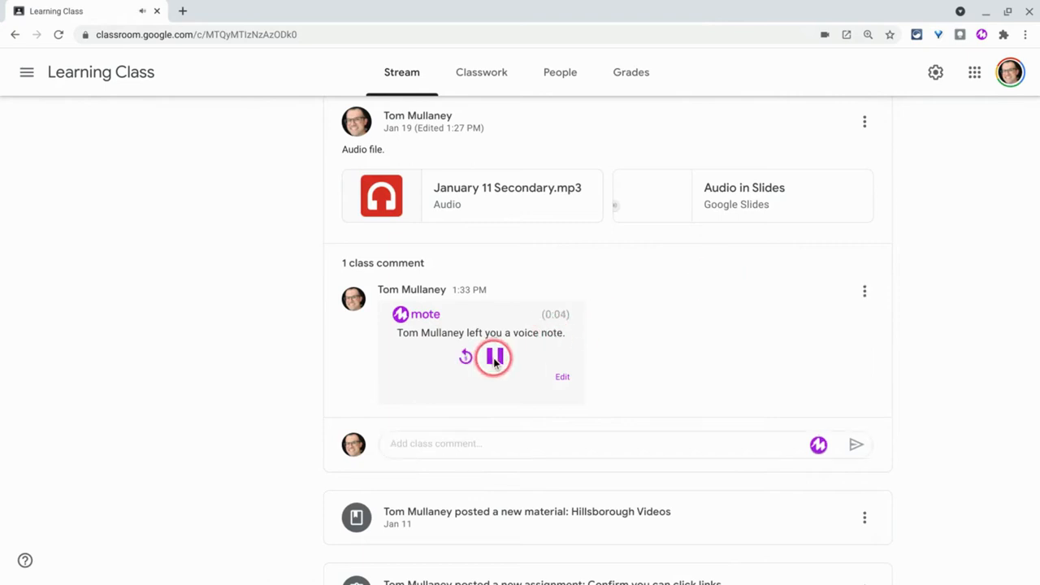
left_click(494, 357)
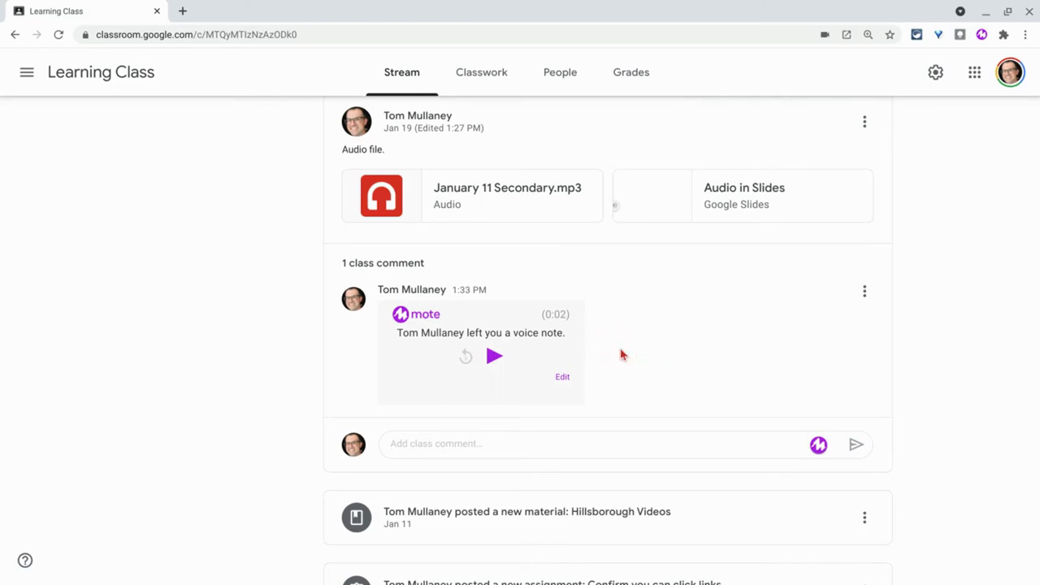
left_click(620, 349)
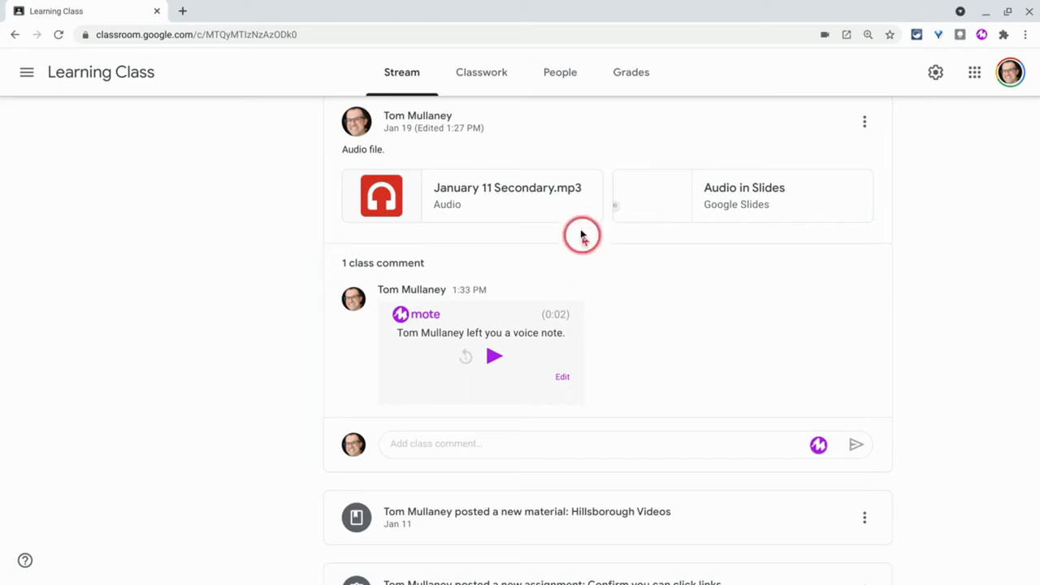
Step: Record a 0:05 Mote voice note on Hillsborough Videos and post it as a class comment
left_click(481, 71)
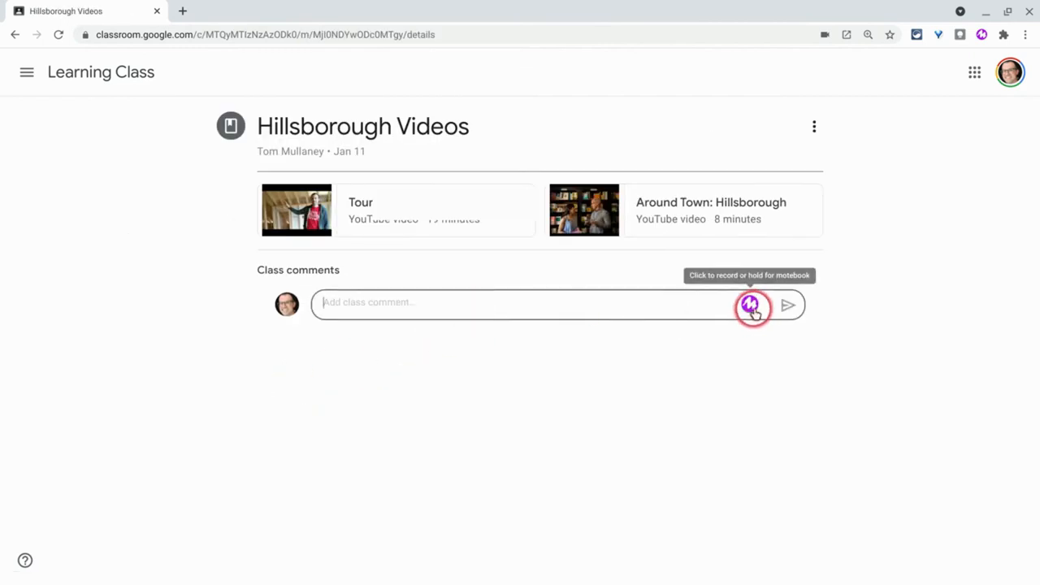
left_click(749, 305)
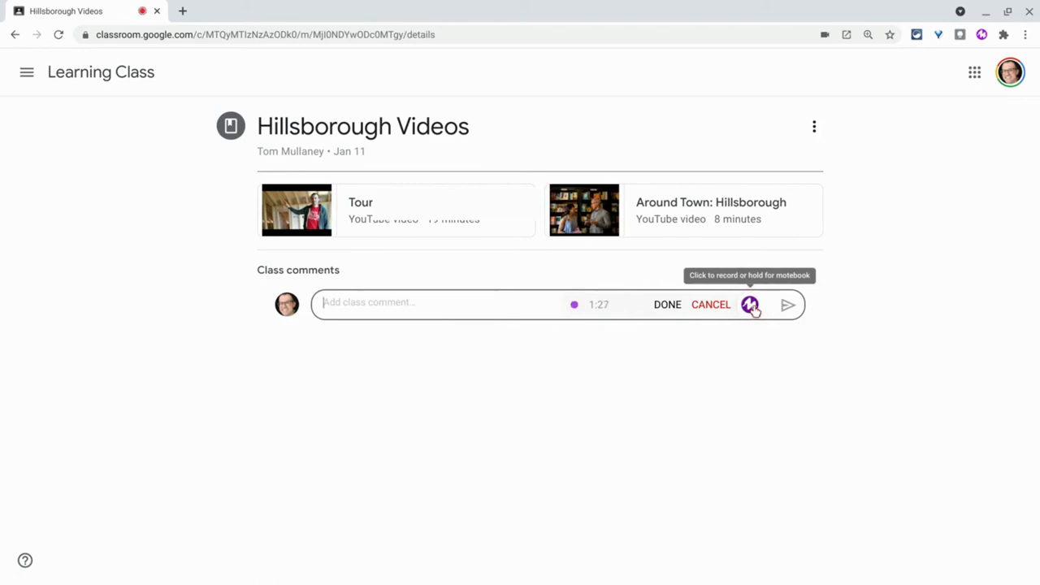
left_click(666, 304)
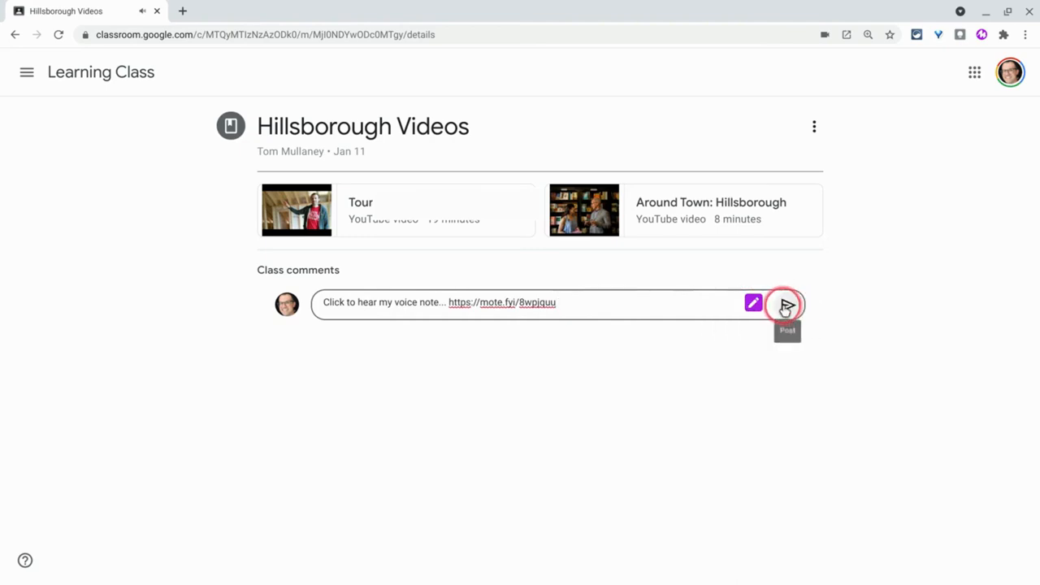
left_click(787, 306)
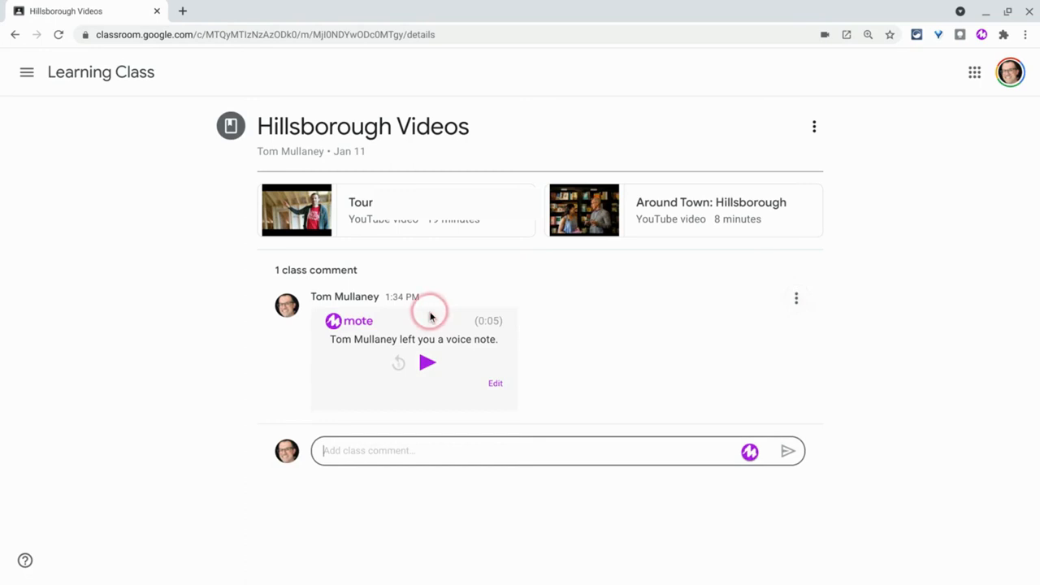
mouse_move(166, 332)
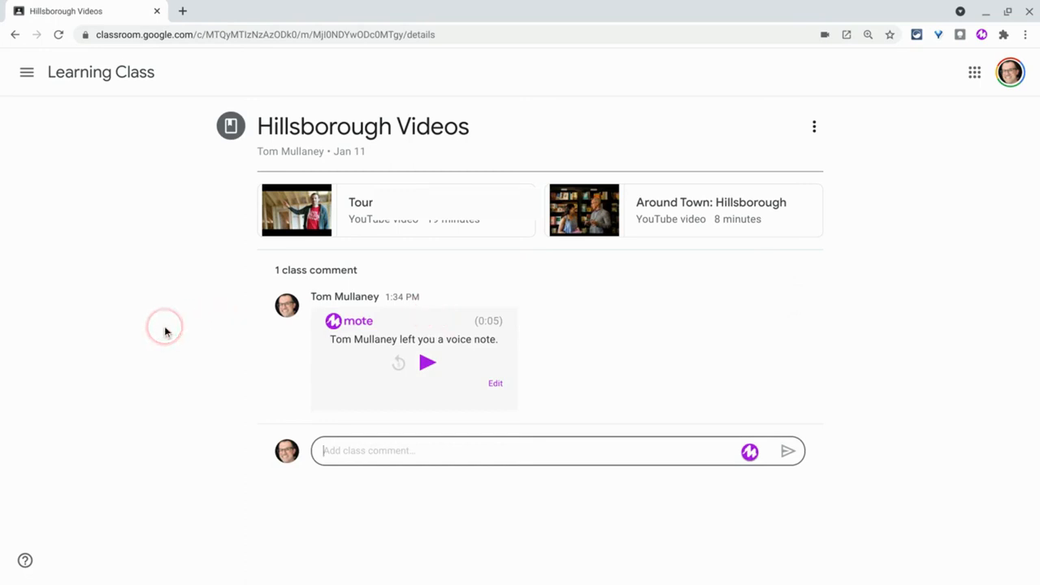